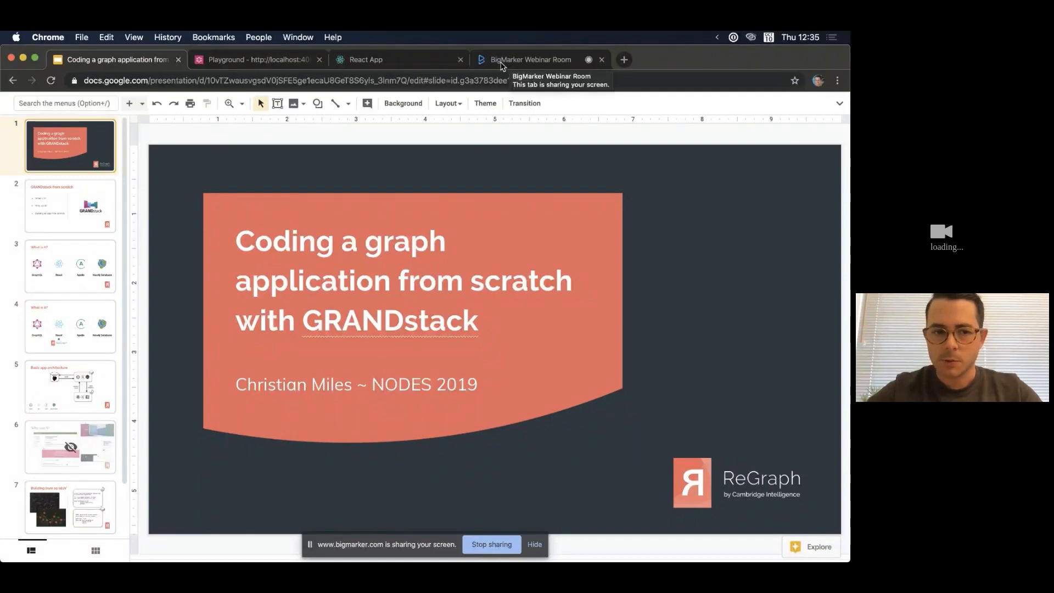
Check the attendee view in the webinar room and return to the presentation.
left_click(530, 59)
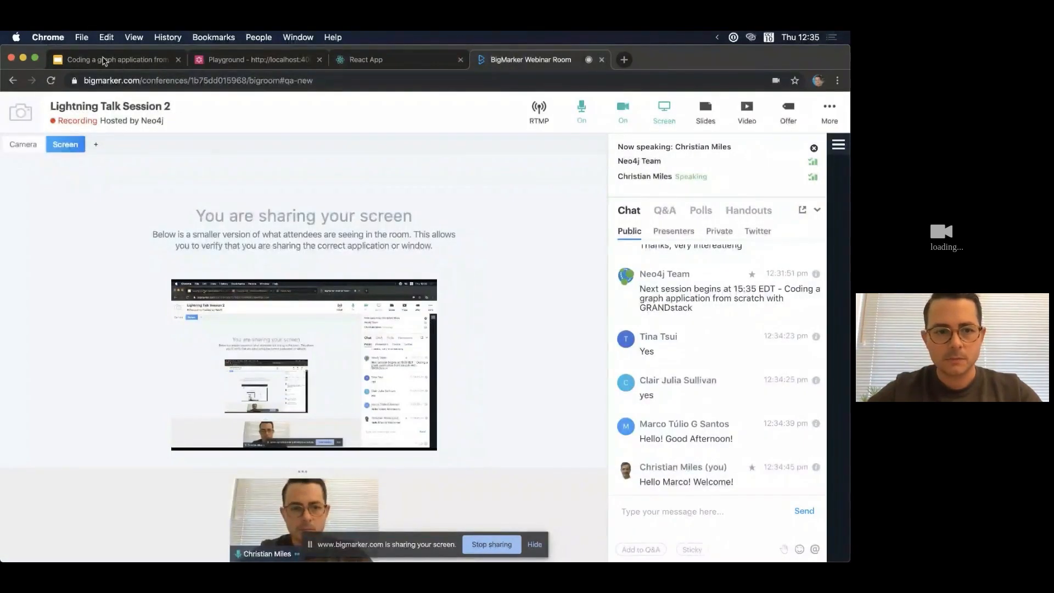
mouse_move(104, 59)
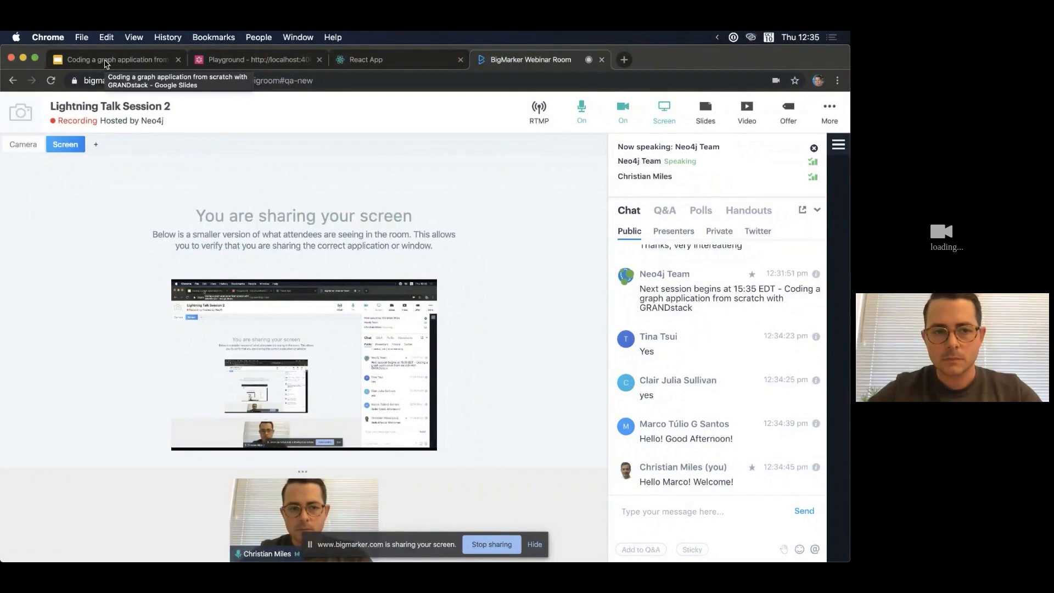
left_click(114, 59)
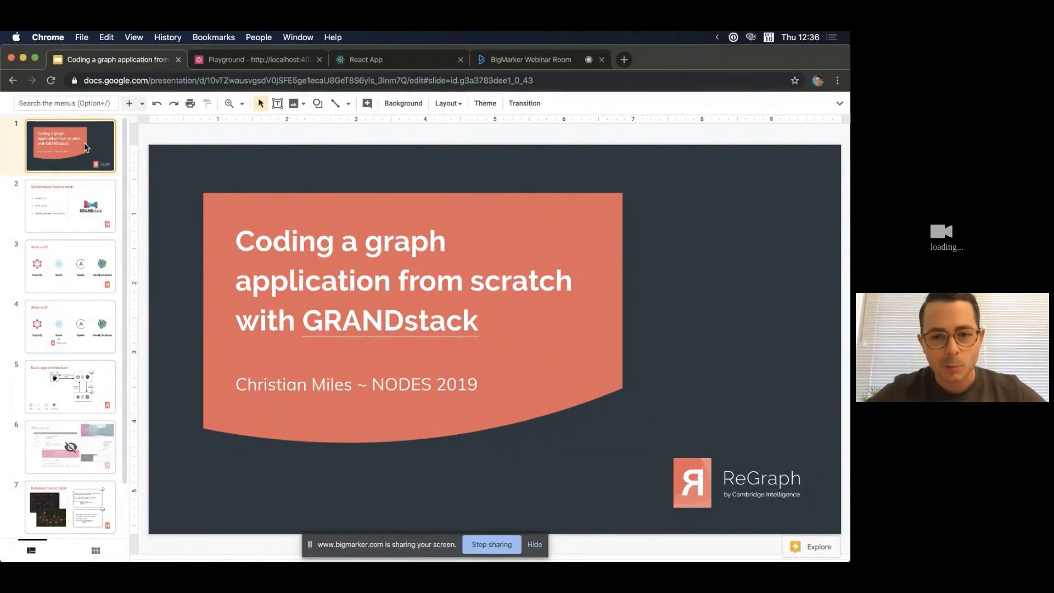
Step through the 'GRANDstack from scratch' agenda slide to the 'What is it?' slide.
left_click(71, 206)
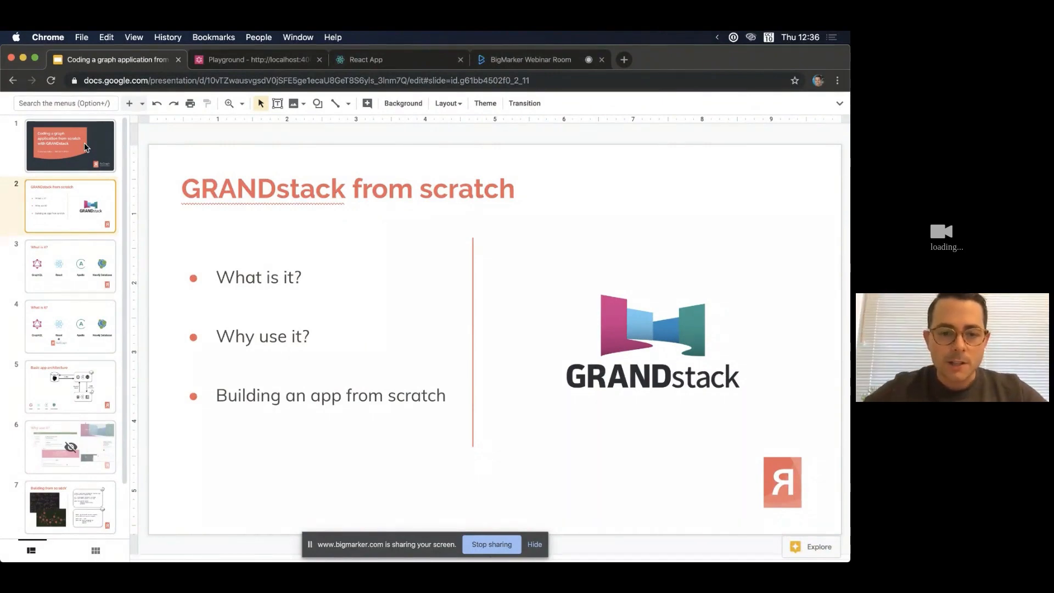
left_click(71, 265)
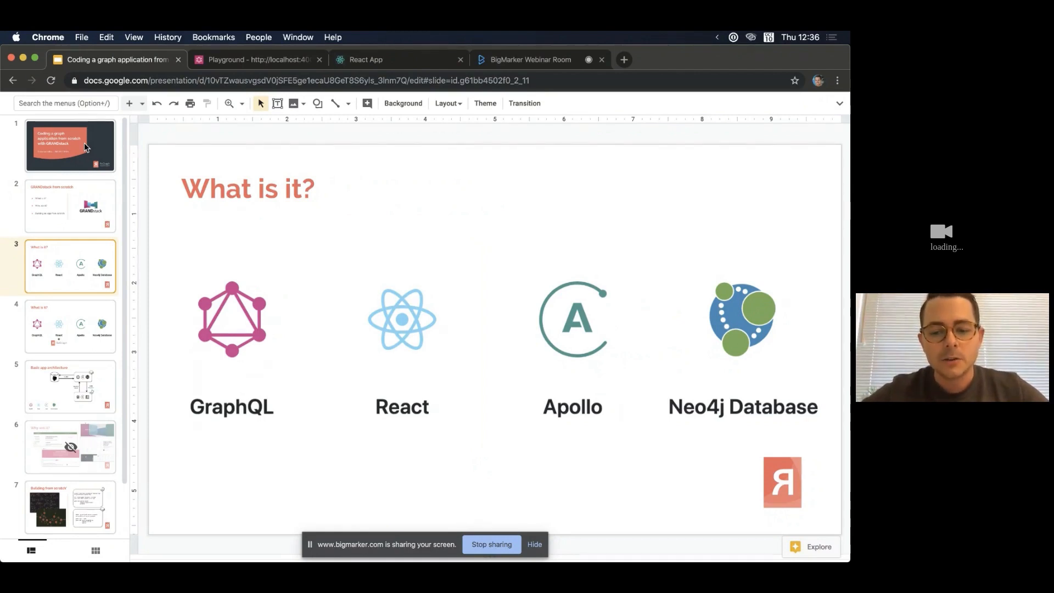
mouse_move(667, 439)
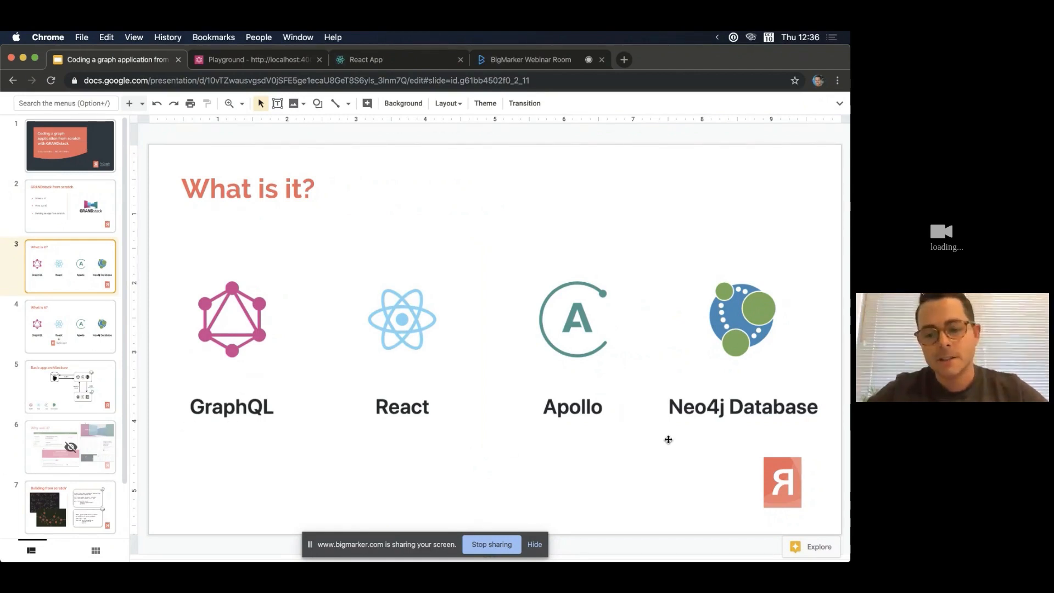
mouse_move(749, 415)
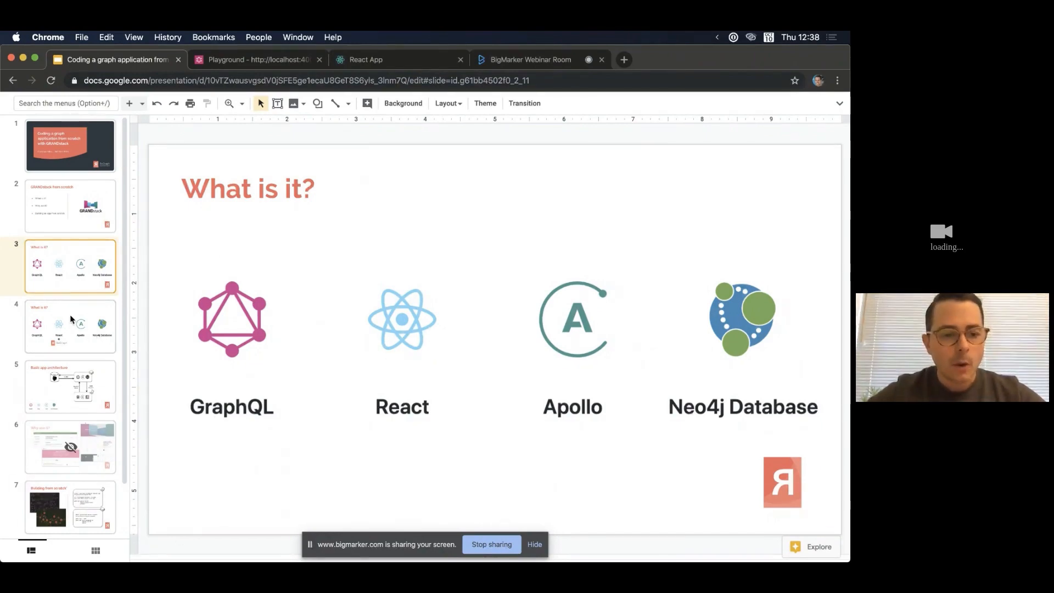
Show the ReGraph-to-React slide, then the Basic app architecture diagram.
left_click(71, 326)
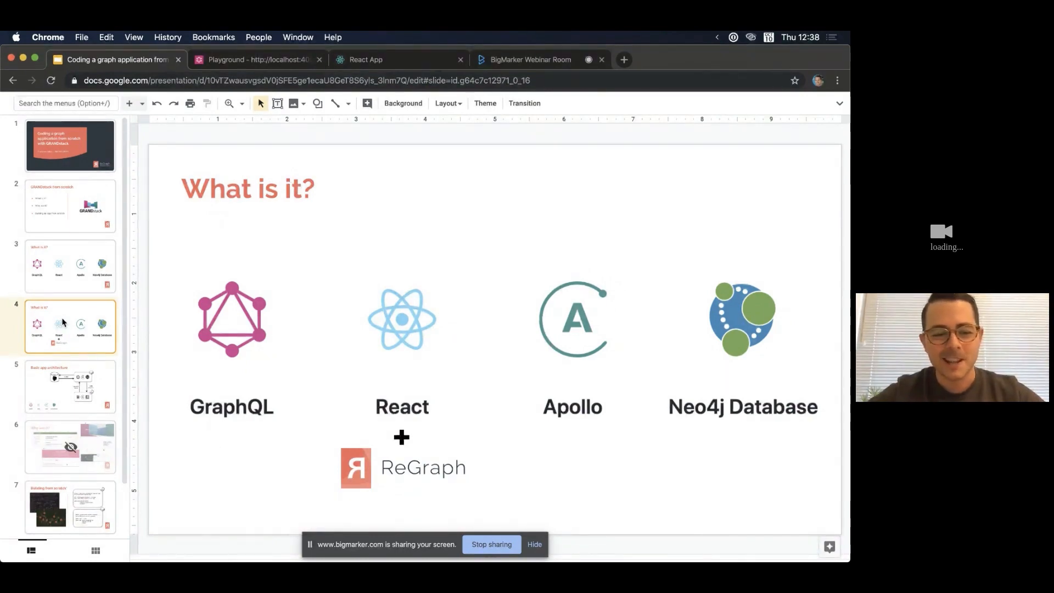
left_click(70, 385)
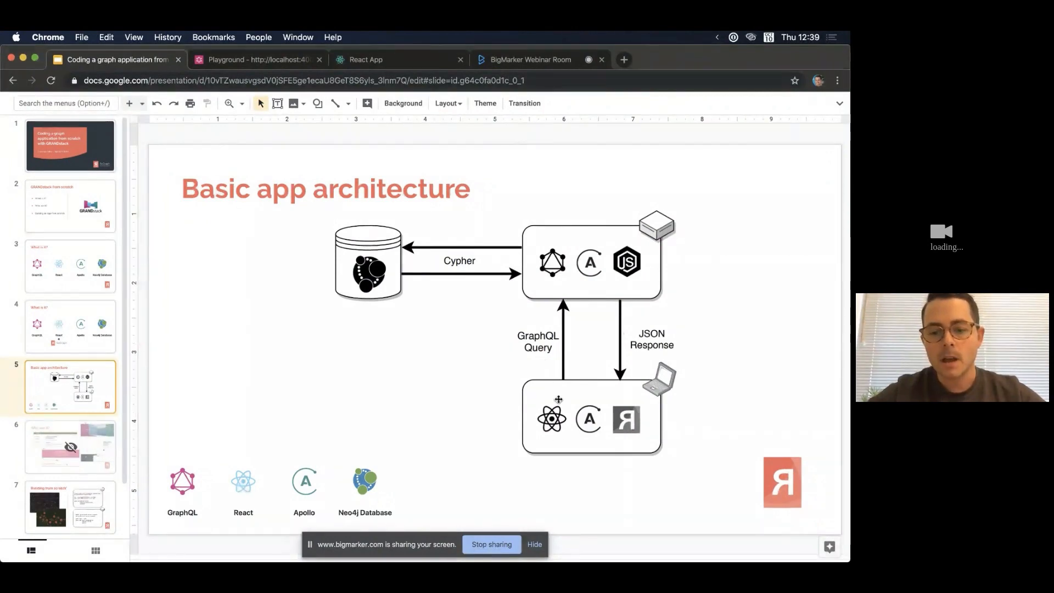
mouse_move(617, 304)
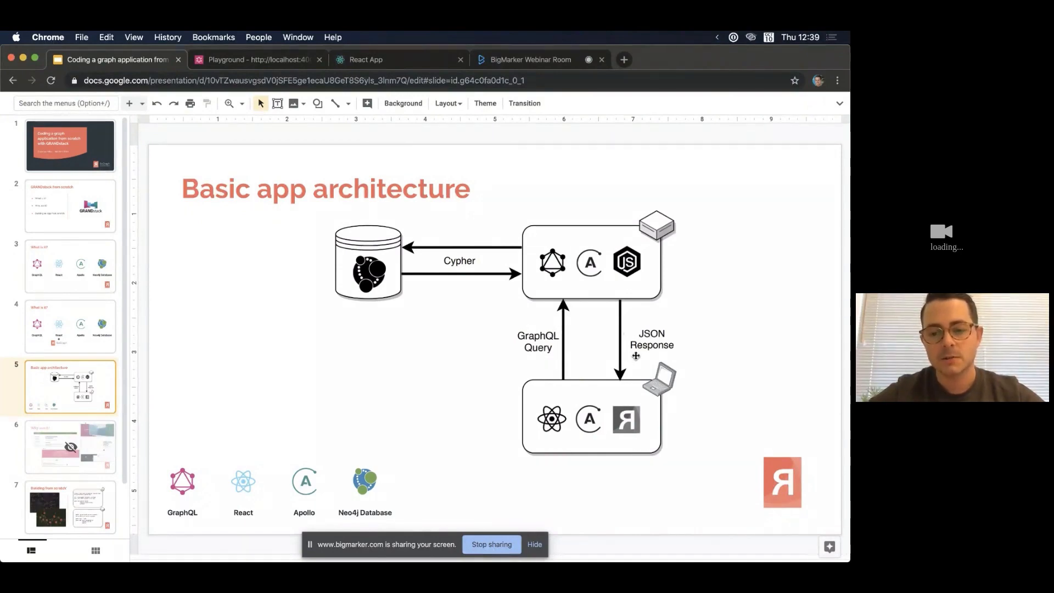
mouse_move(621, 433)
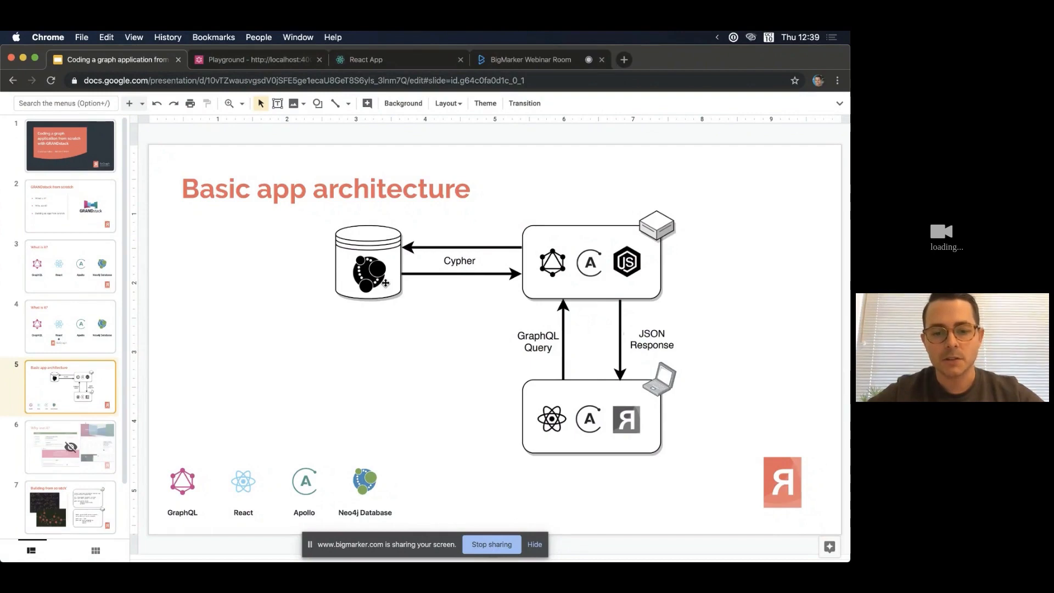
mouse_move(496, 349)
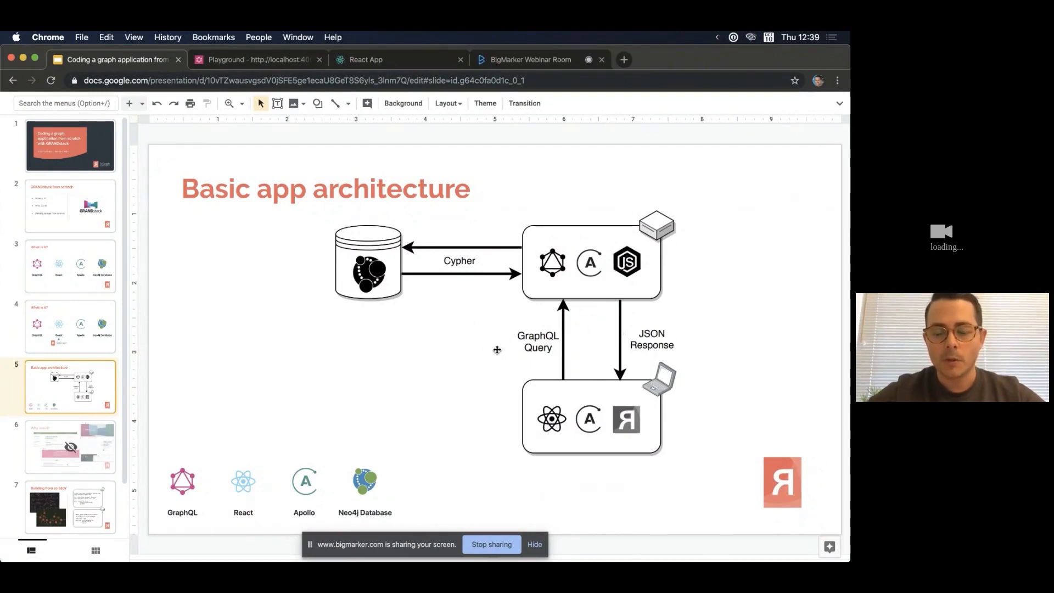
mouse_move(562, 306)
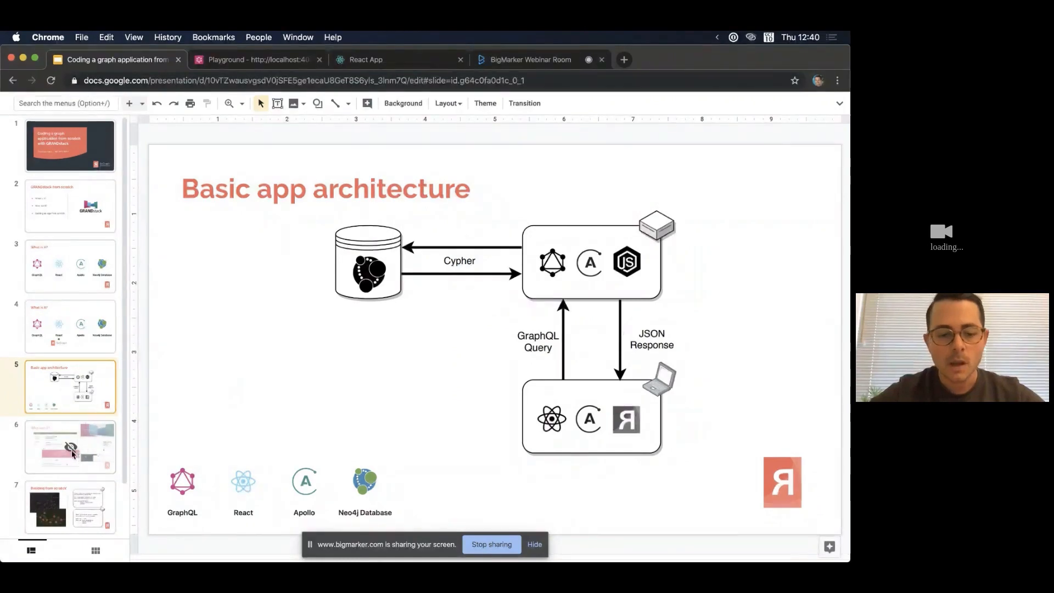
Move past the architecture diagram to the 'Building from scratch' slide.
left_click(70, 504)
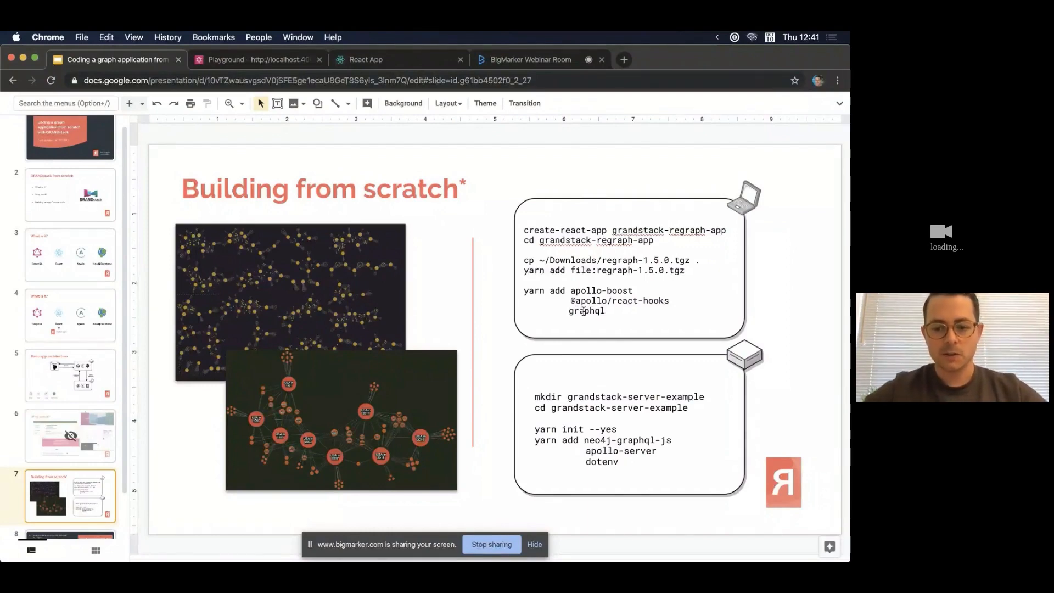
mouse_move(702, 421)
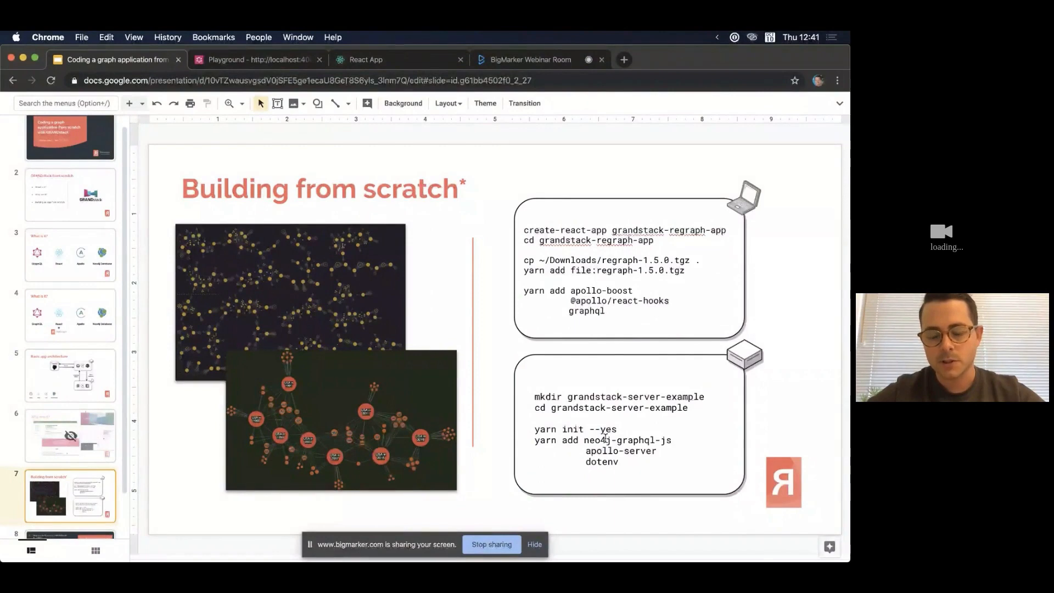
mouse_move(606, 474)
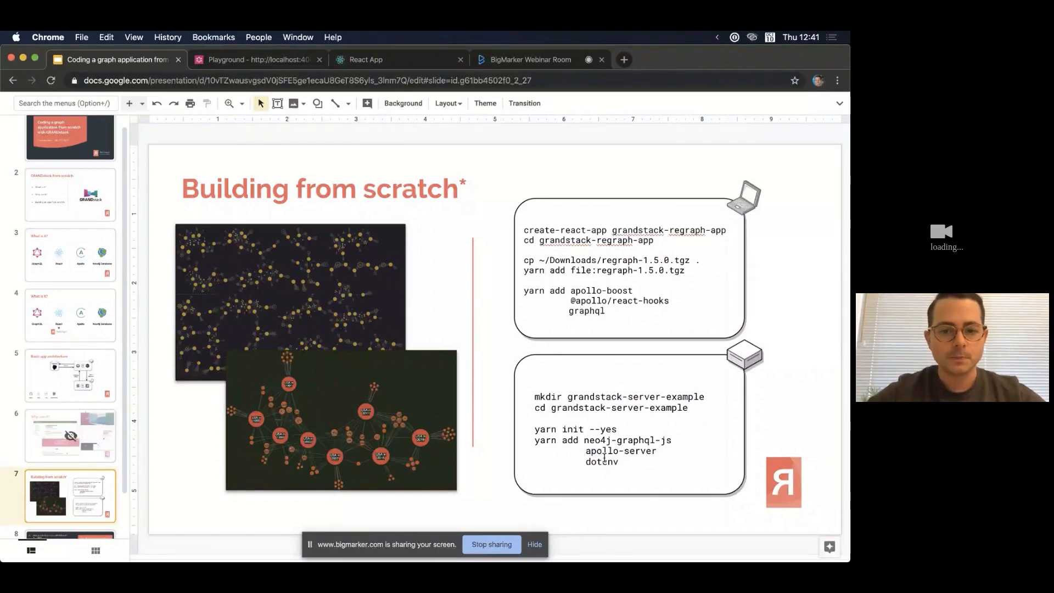
mouse_move(833, 309)
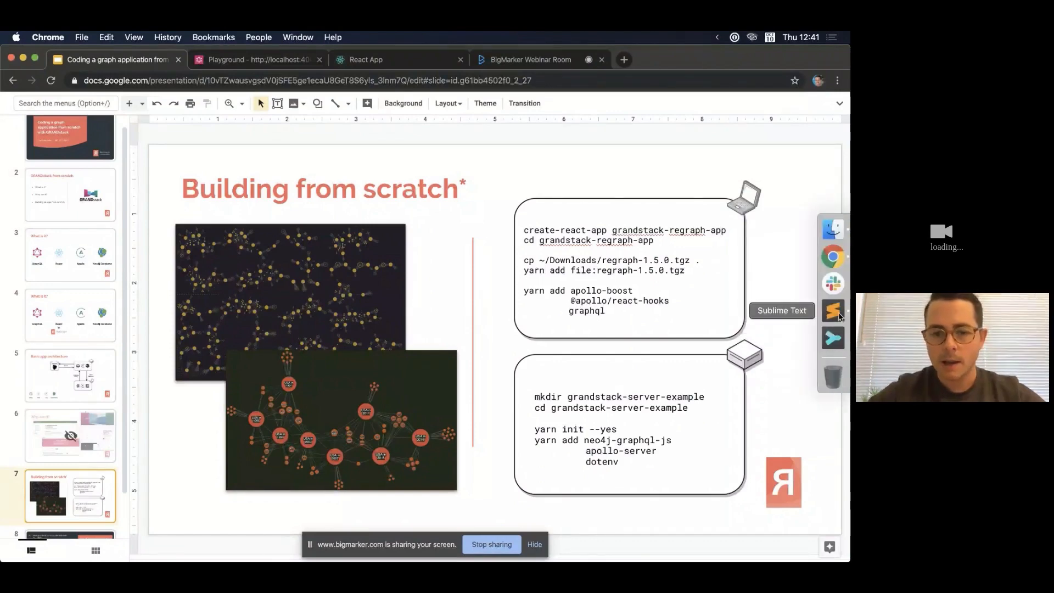
Switch to the server code editor and show the .env file with Neo4j URI, user and password.
left_click(832, 310)
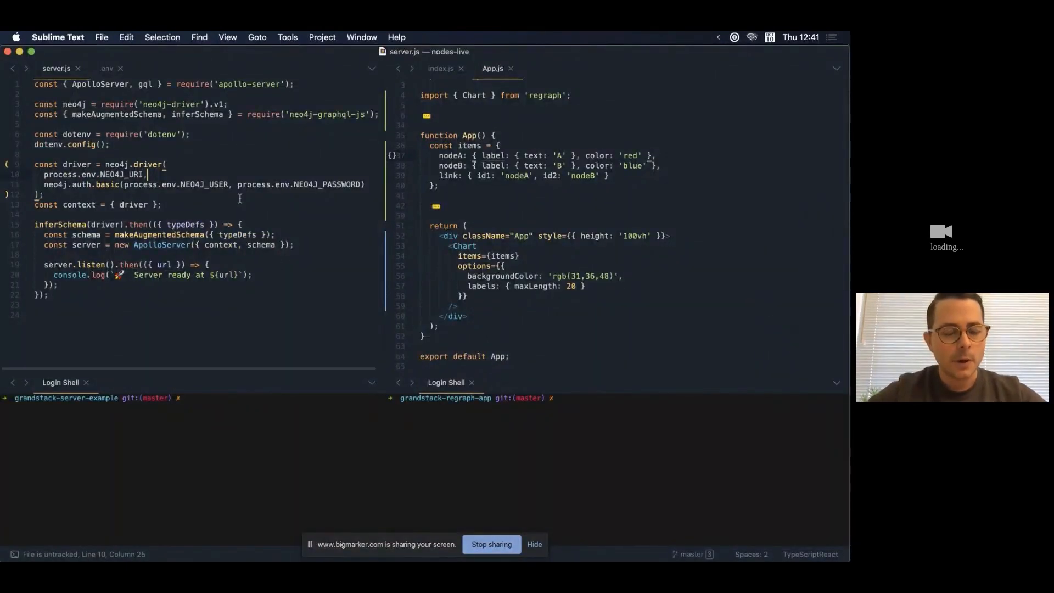
left_click(202, 275)
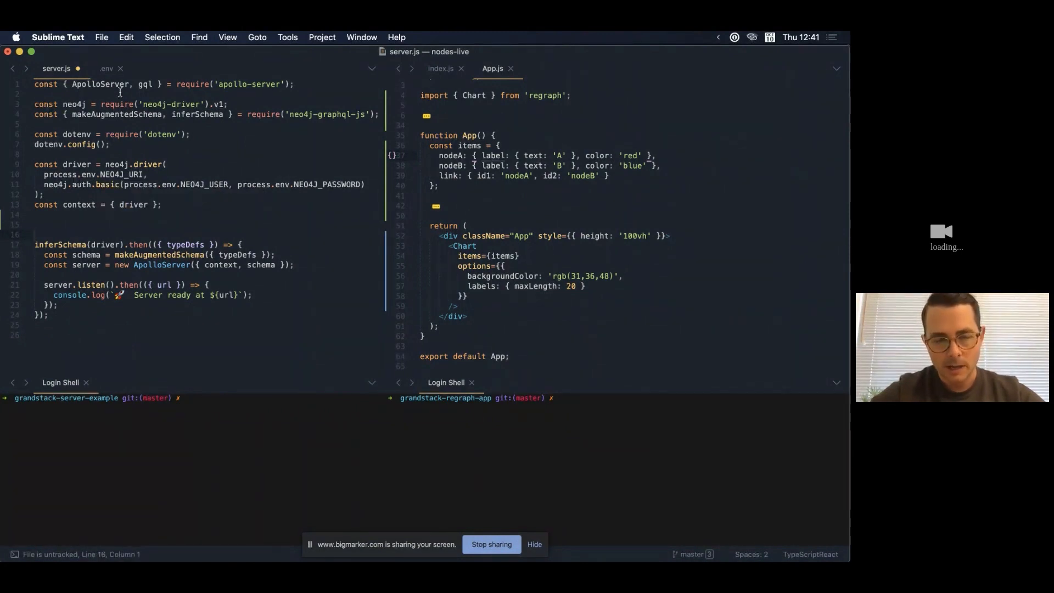
left_click(105, 68)
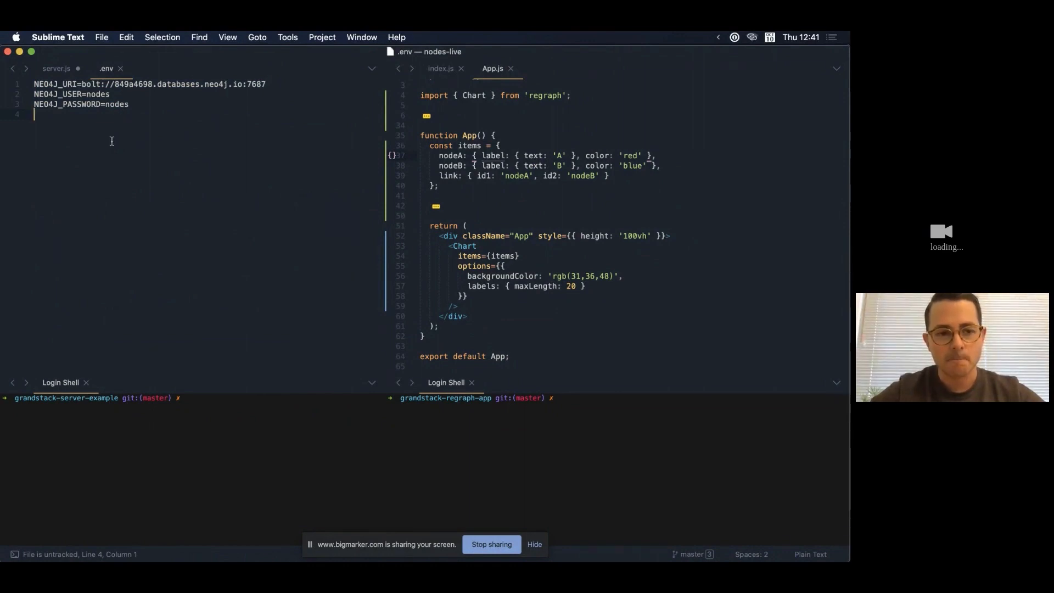
Return to server.js, highlight inferSchema, and focus the server project's shell.
left_click(56, 68)
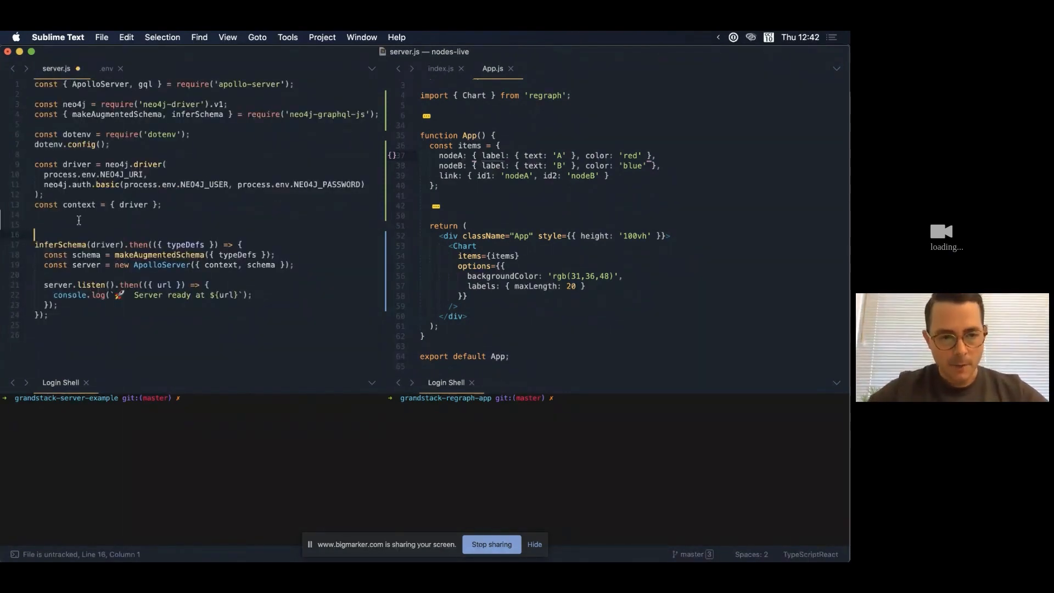
double_click(59, 243)
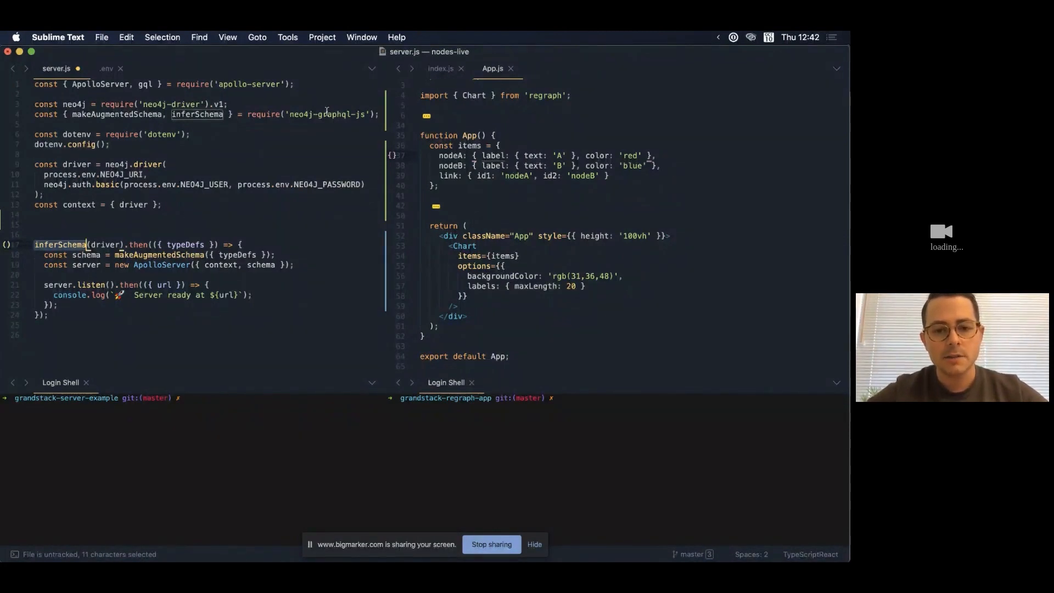
left_click(65, 244)
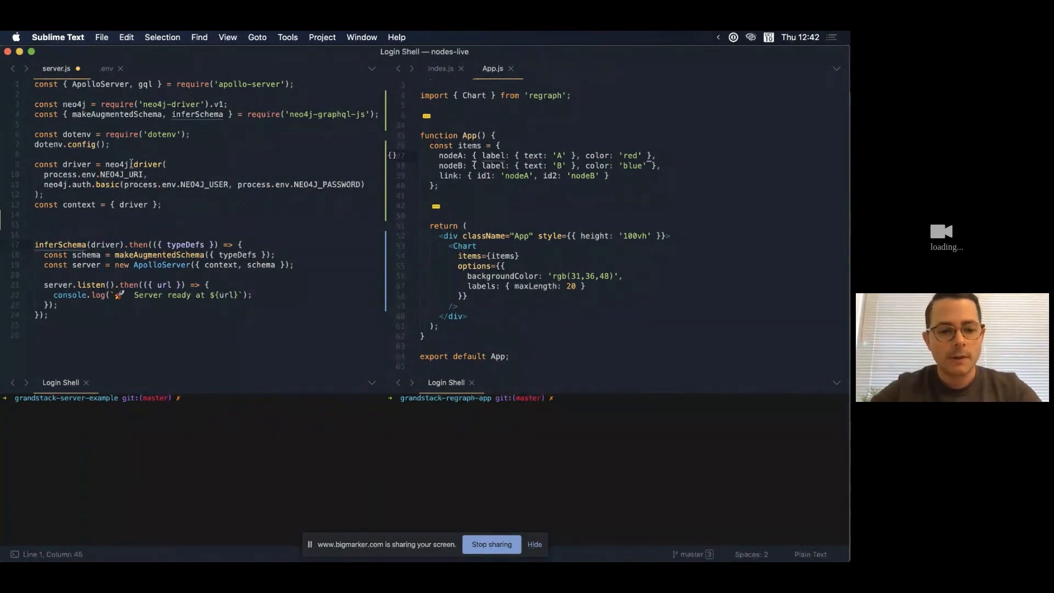
Start the GraphQL server with 'node server.js' in the server shell.
type("node server.js")
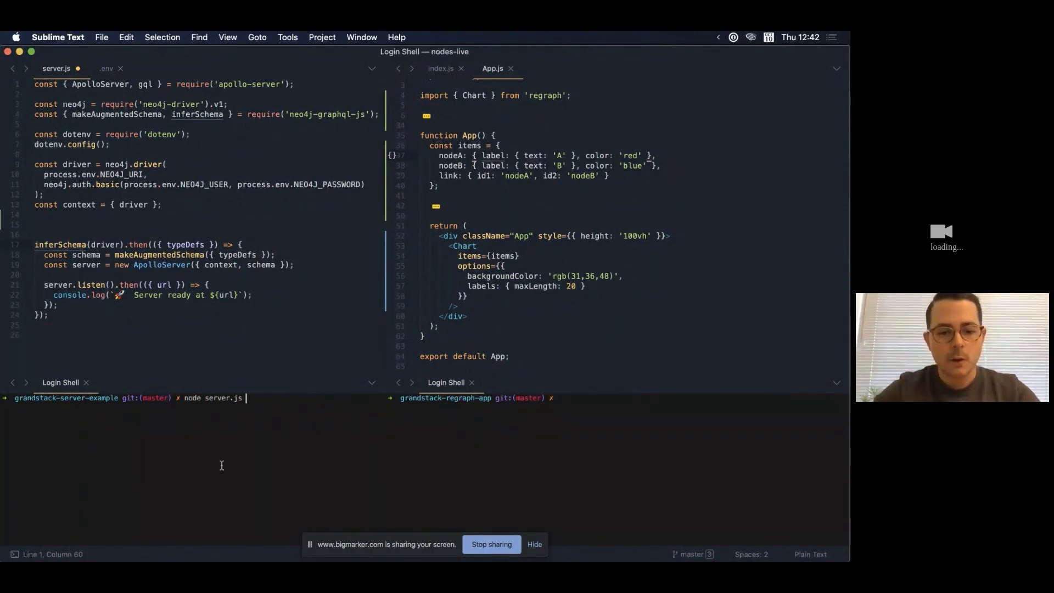
key("Return")
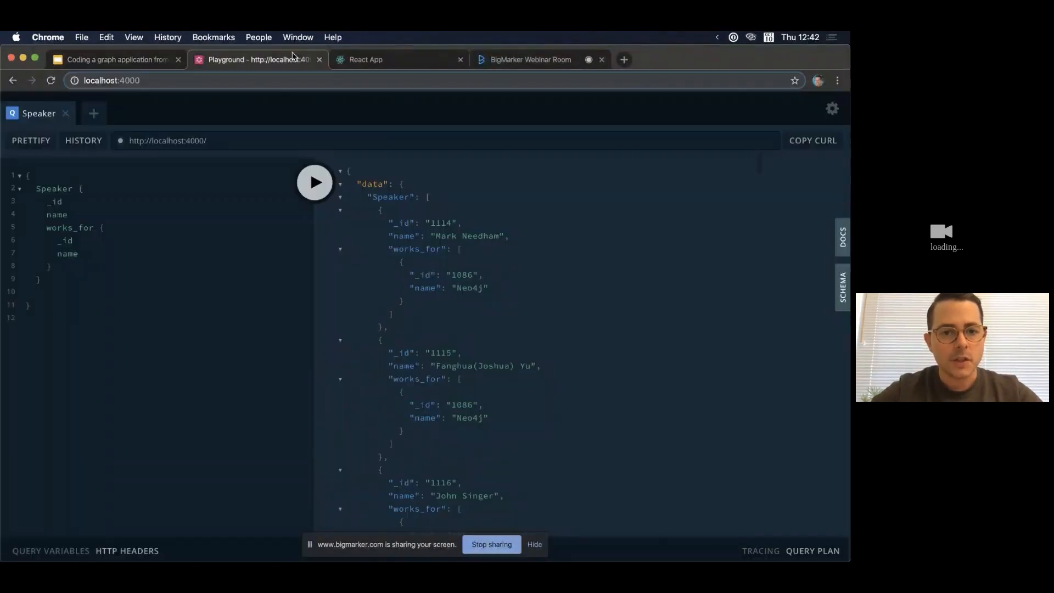
Clear the old response and rerun the Speaker query with works_for { _id name }.
left_click(111, 80)
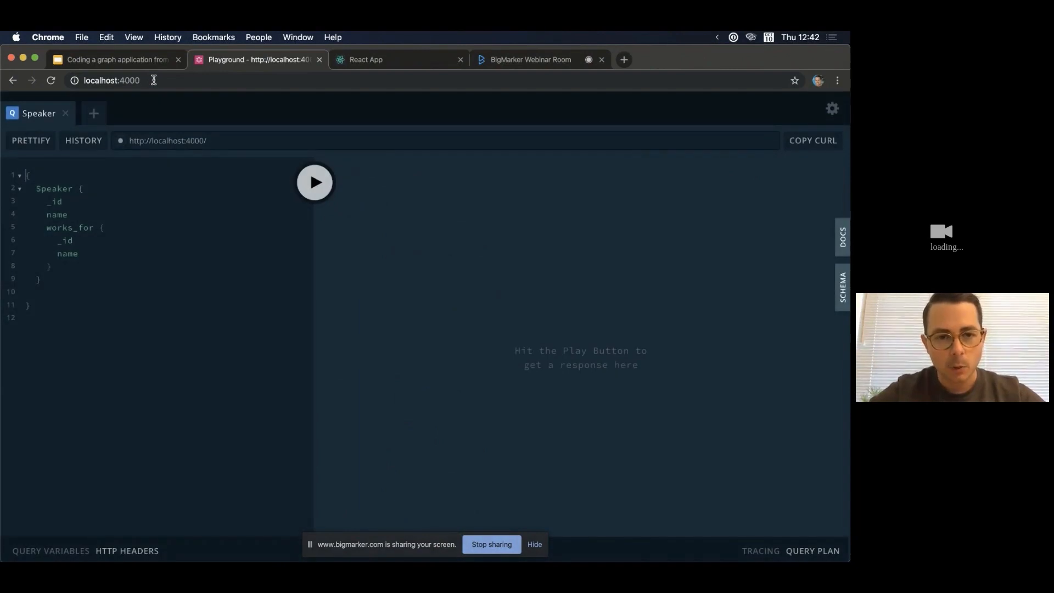
mouse_move(100, 295)
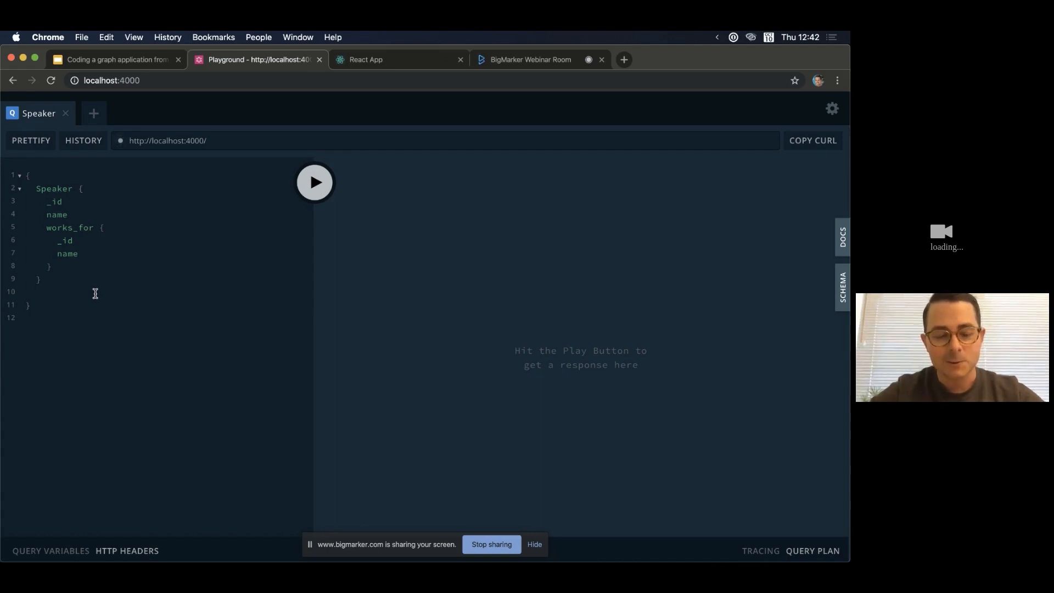
left_click(95, 290)
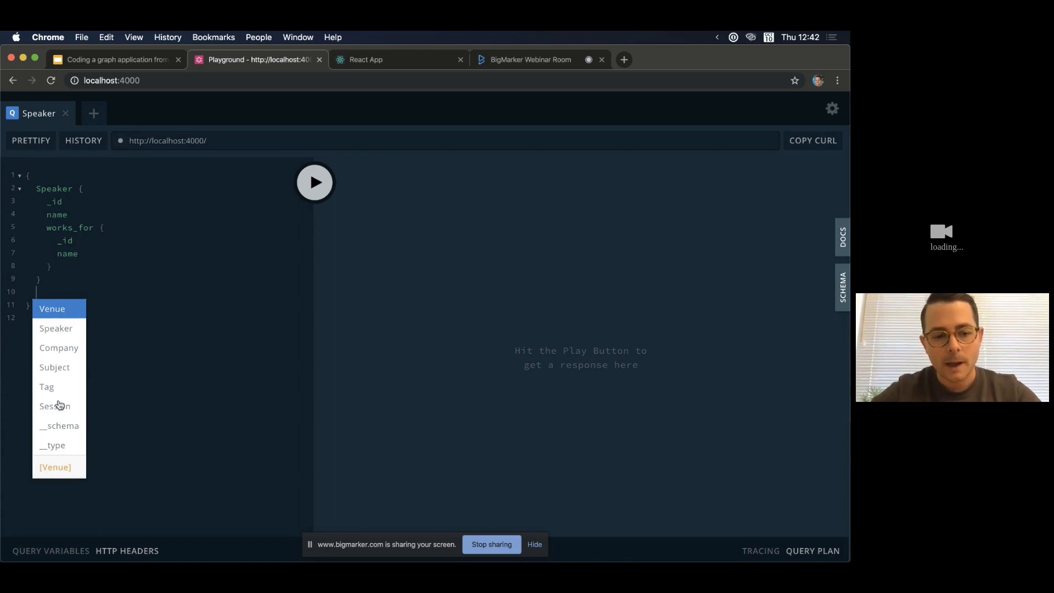
mouse_move(66, 355)
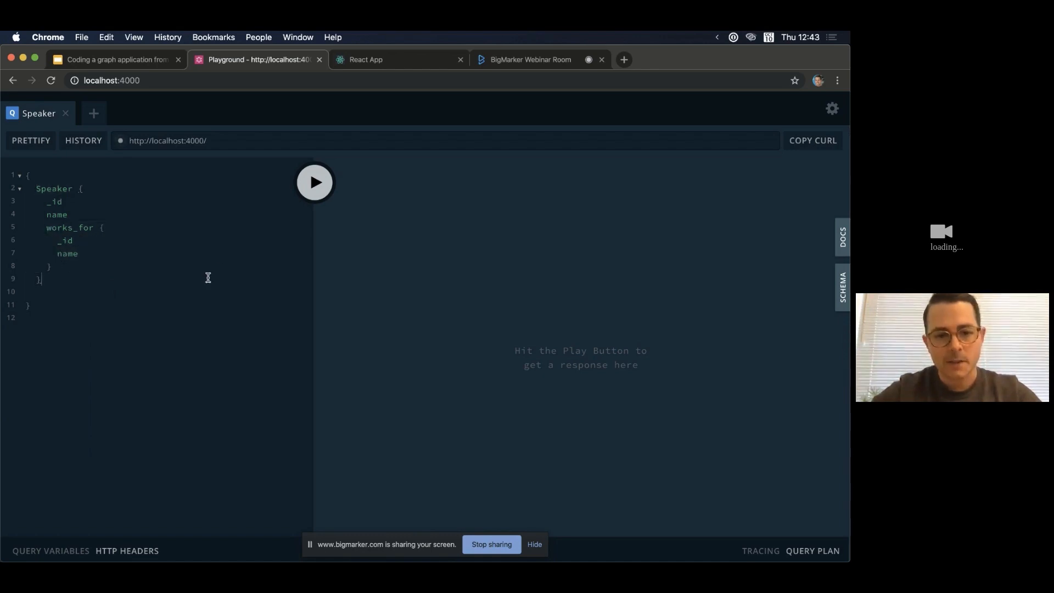
left_click(315, 182)
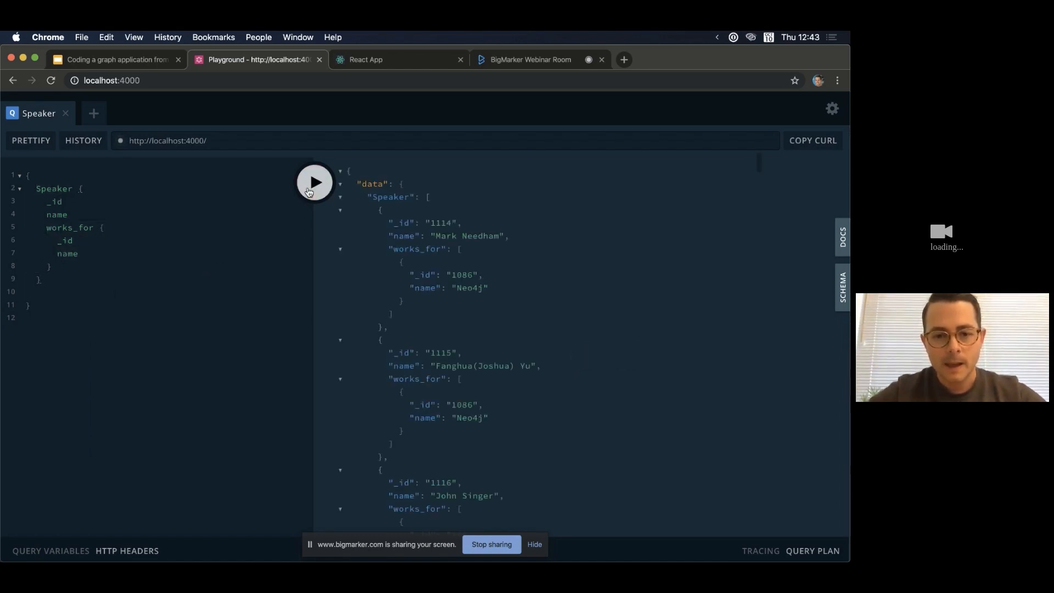
mouse_move(380, 357)
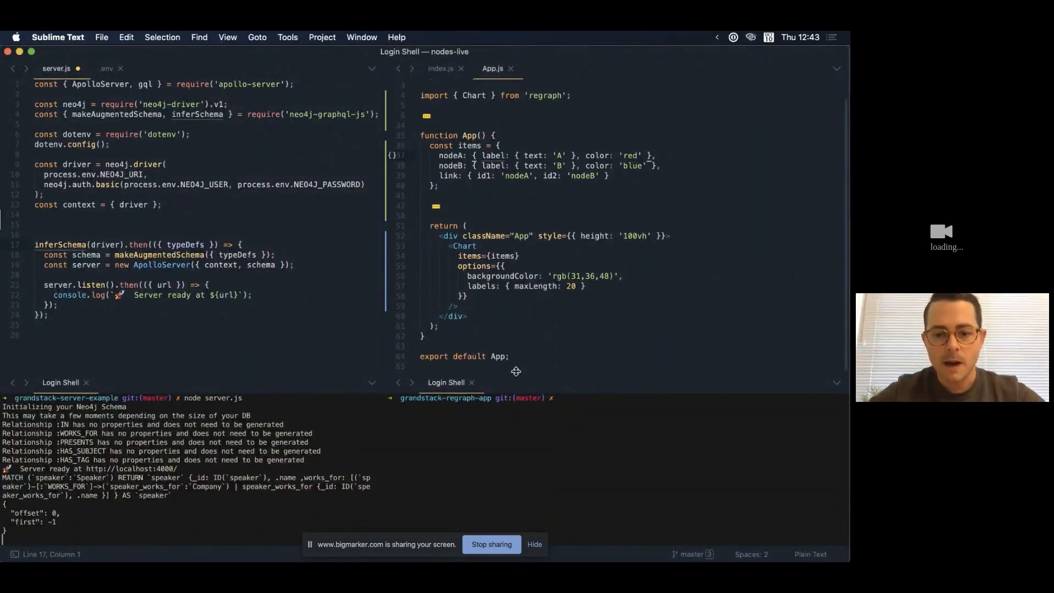
Start the React app with 'yarn start' in the grandstack-regraph-app shell and view it in Chrome.
scroll("up", 3)
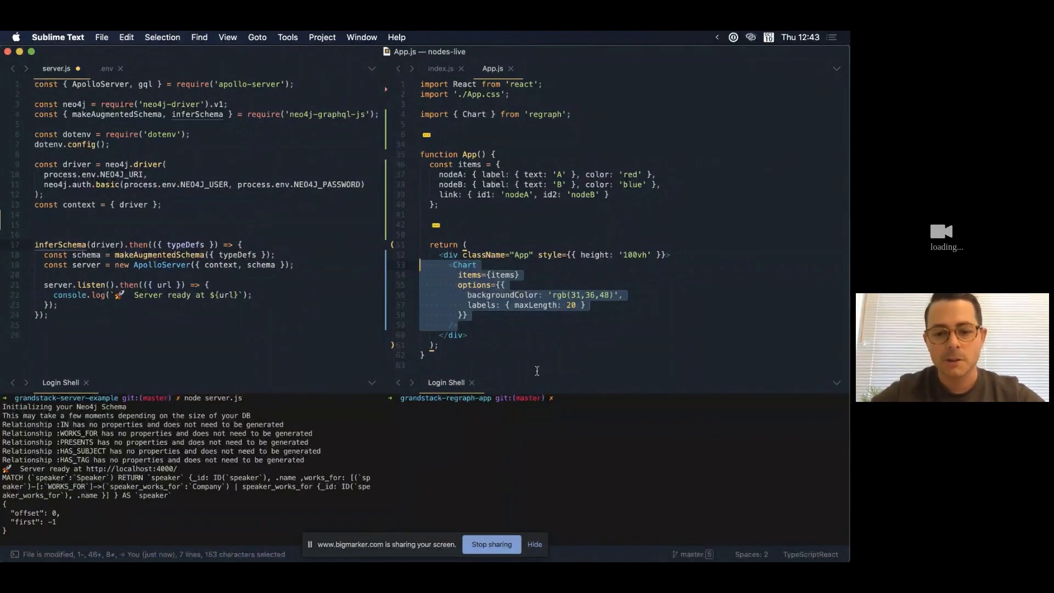
type("yarn start")
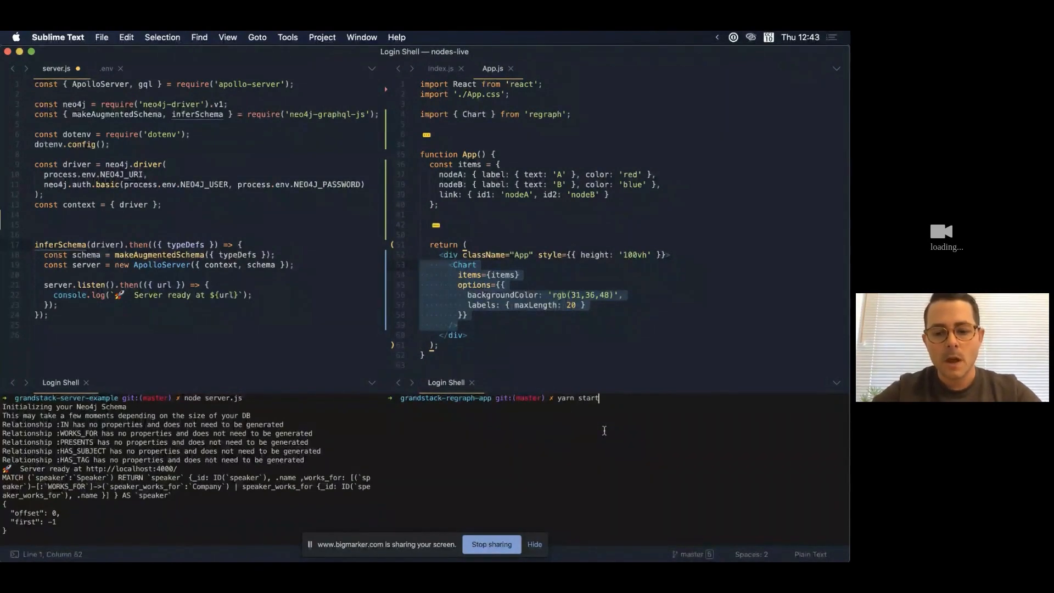
key("Return")
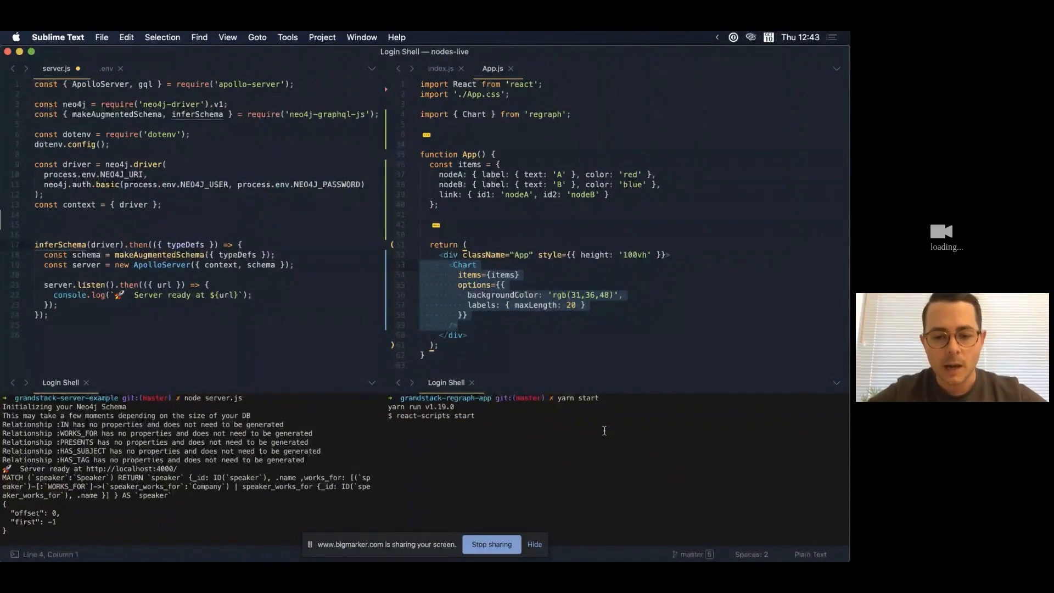
left_click(400, 59)
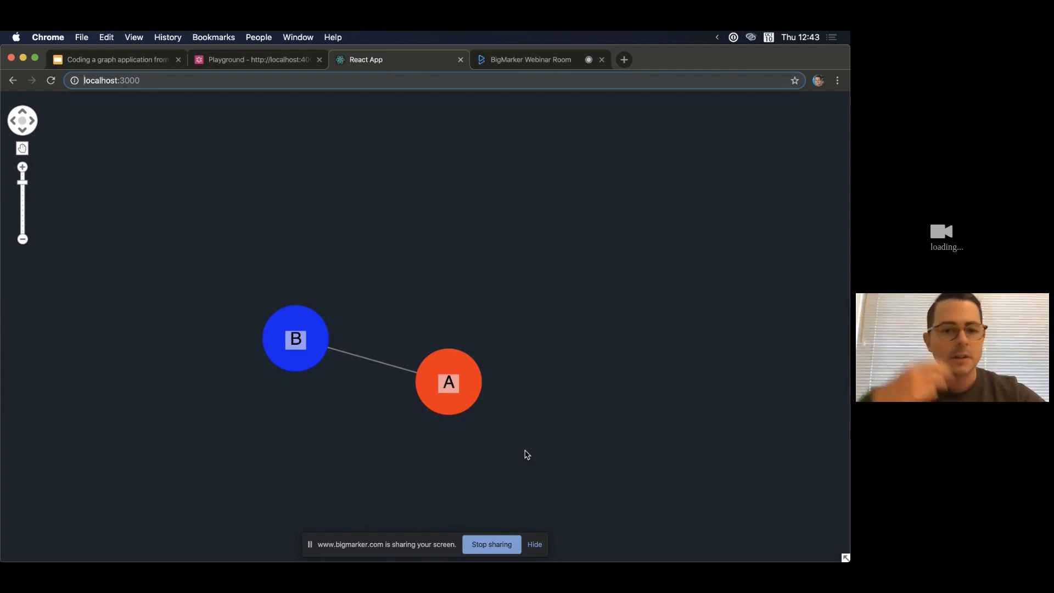
mouse_move(447, 390)
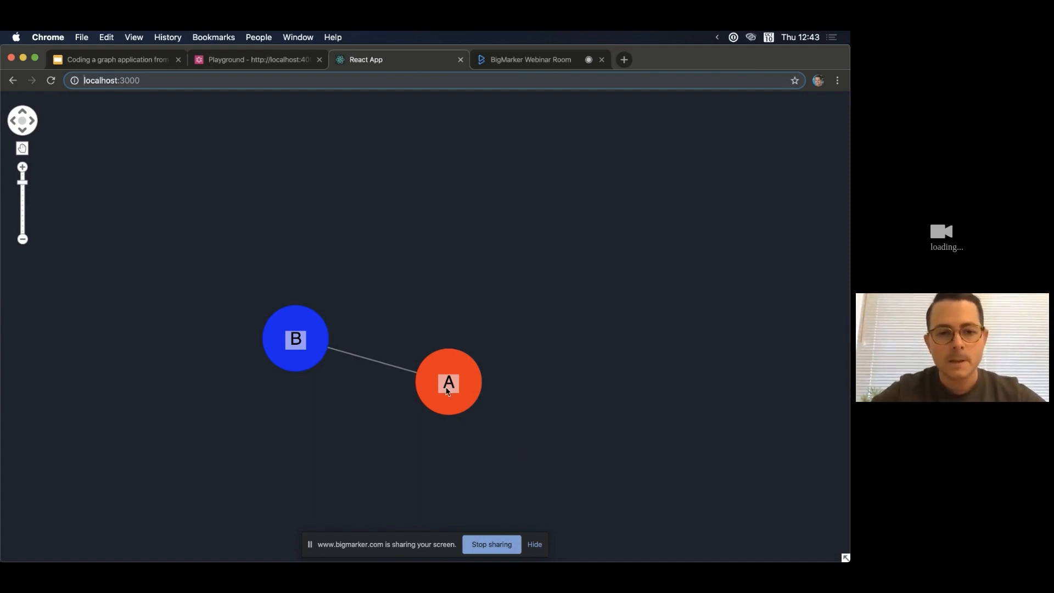
mouse_move(376, 337)
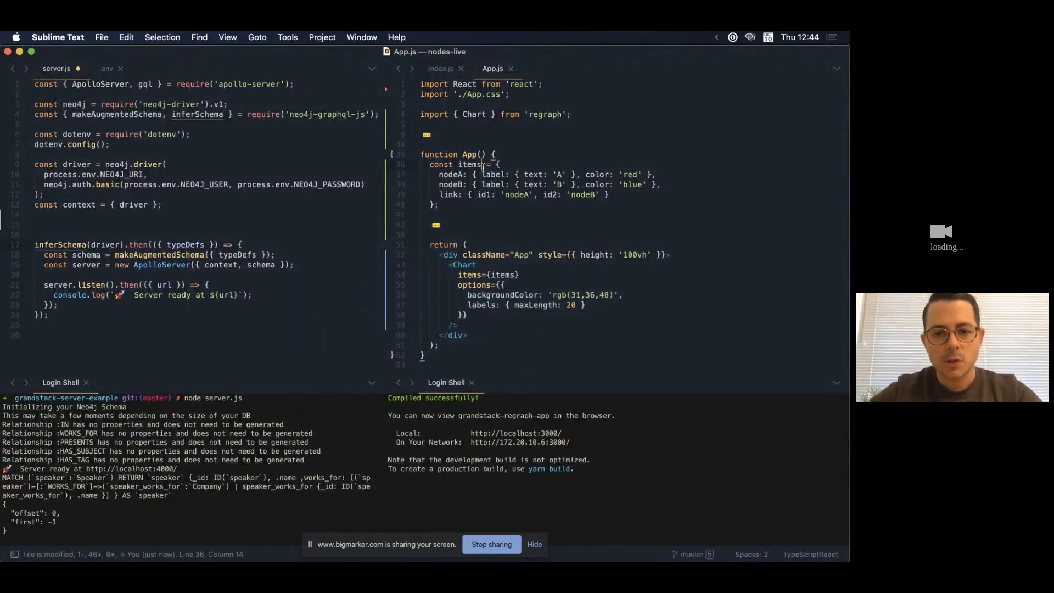
Uncomment the useQuery, gql and createItems imports, the NODES query and the useQuery/createItems lines in App.js.
scroll("up", 3)
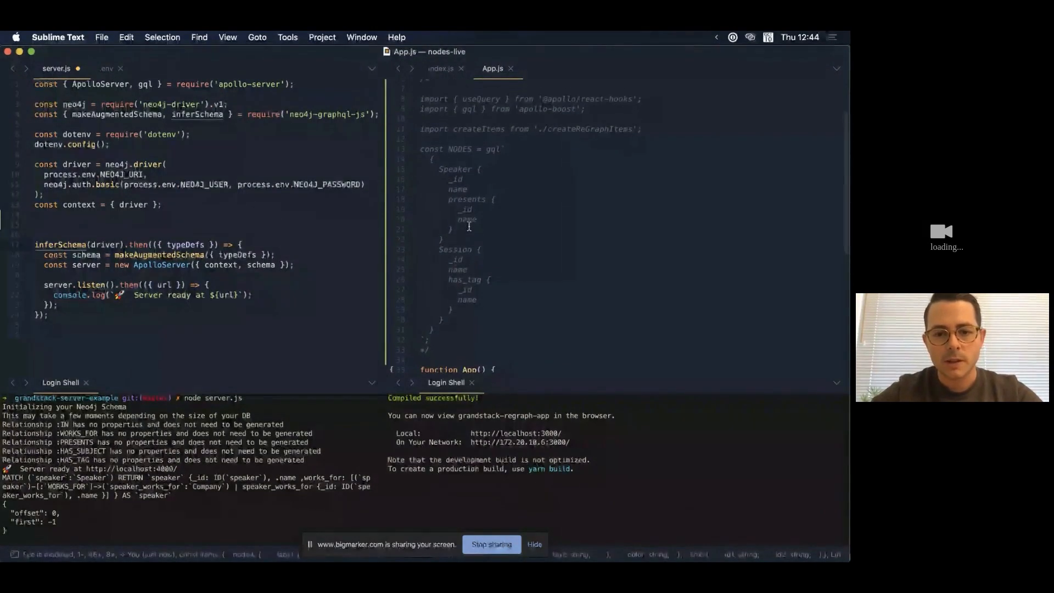
left_click(435, 349)
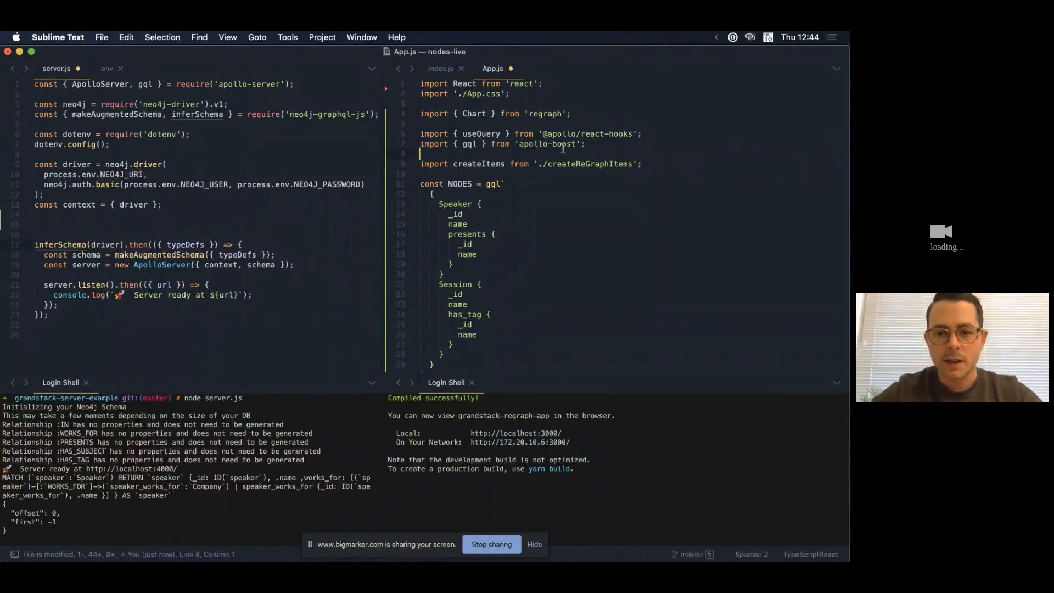
scroll("down", 3)
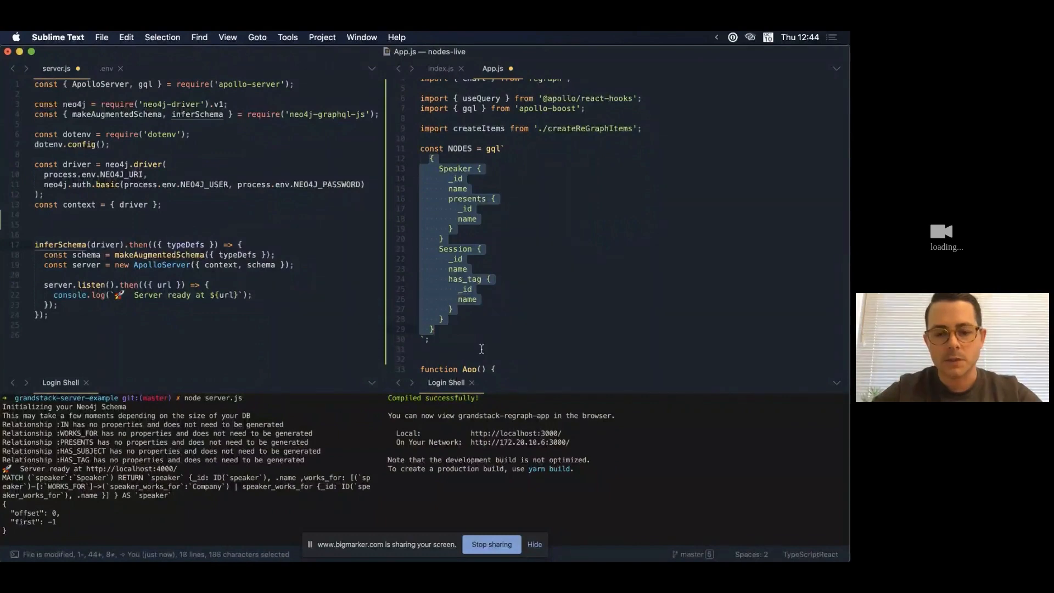
scroll("down", 3)
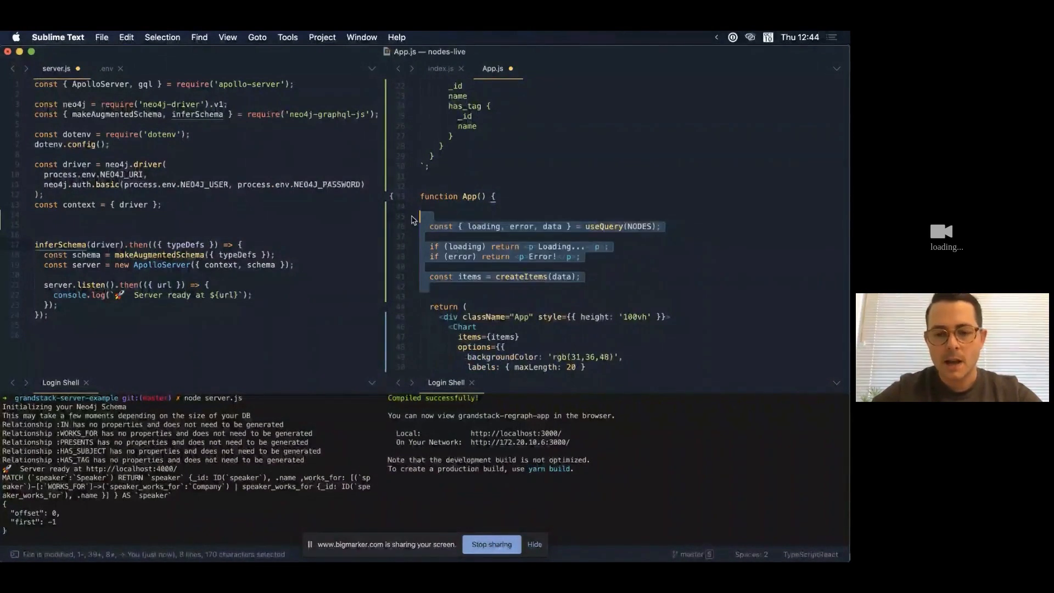
left_click(605, 208)
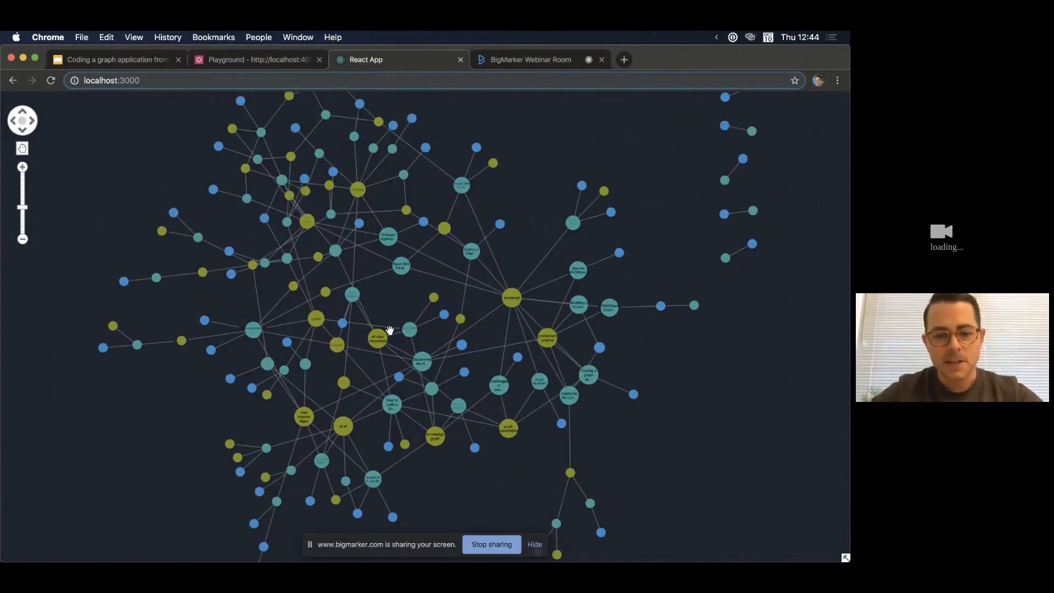
Reload the React app to explore the speaker-session-tag graph, then switch back to the slides.
scroll("up", 3)
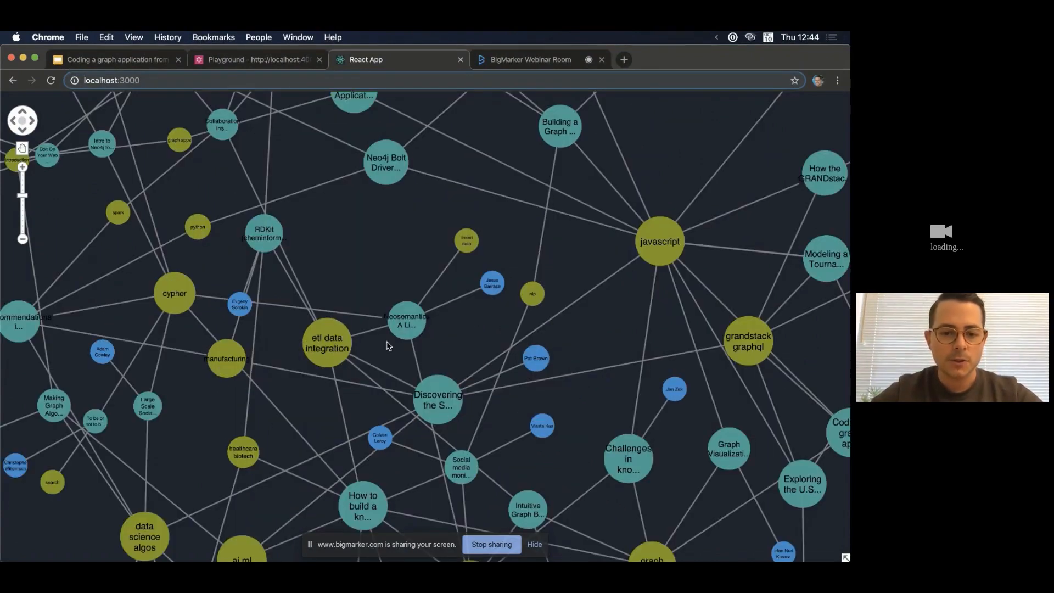
left_click(492, 283)
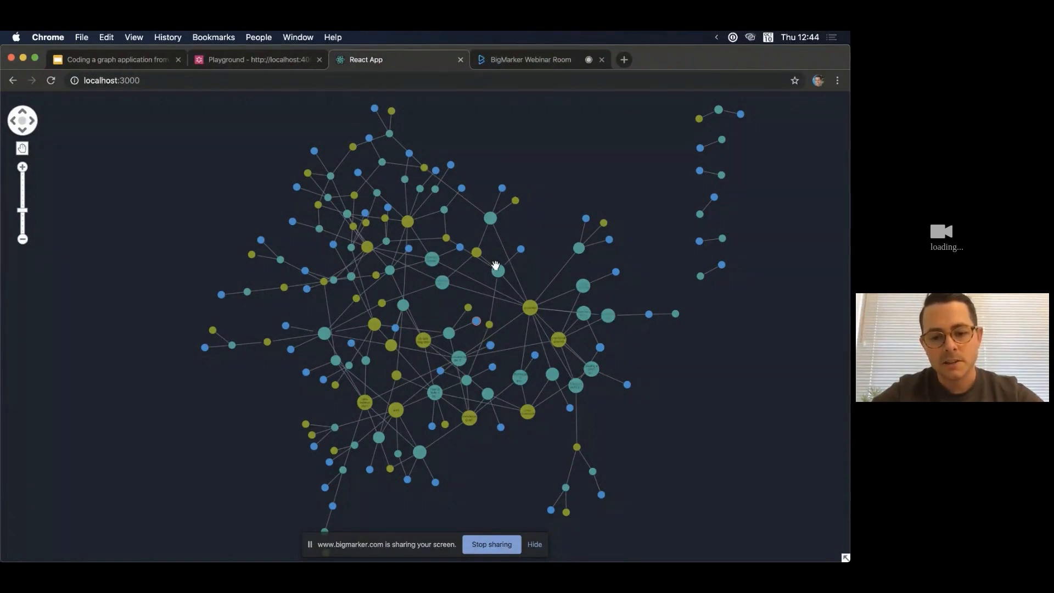
scroll("up", 3)
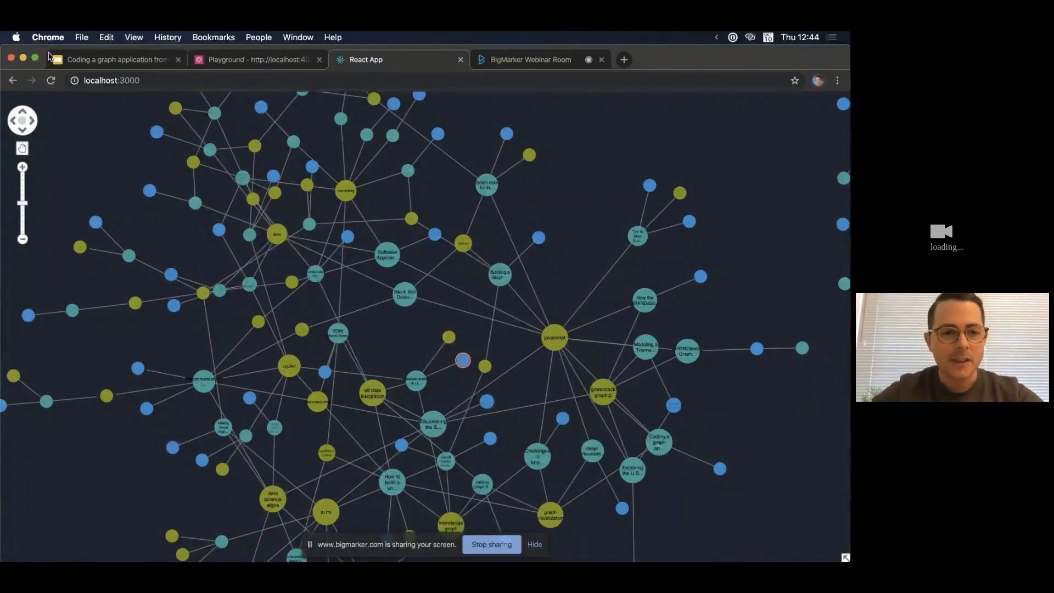
mouse_move(101, 59)
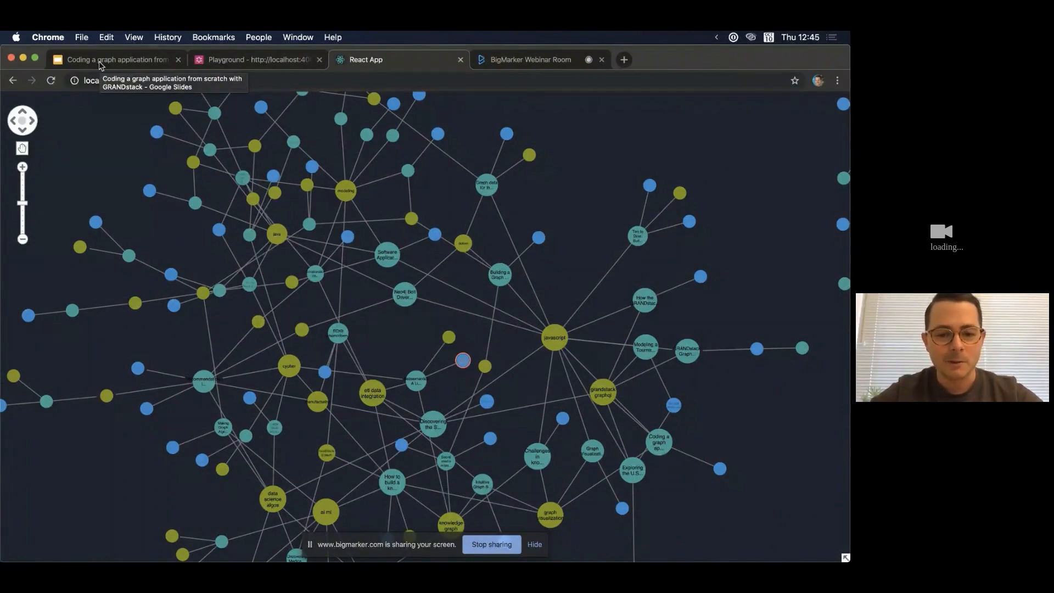
left_click(114, 59)
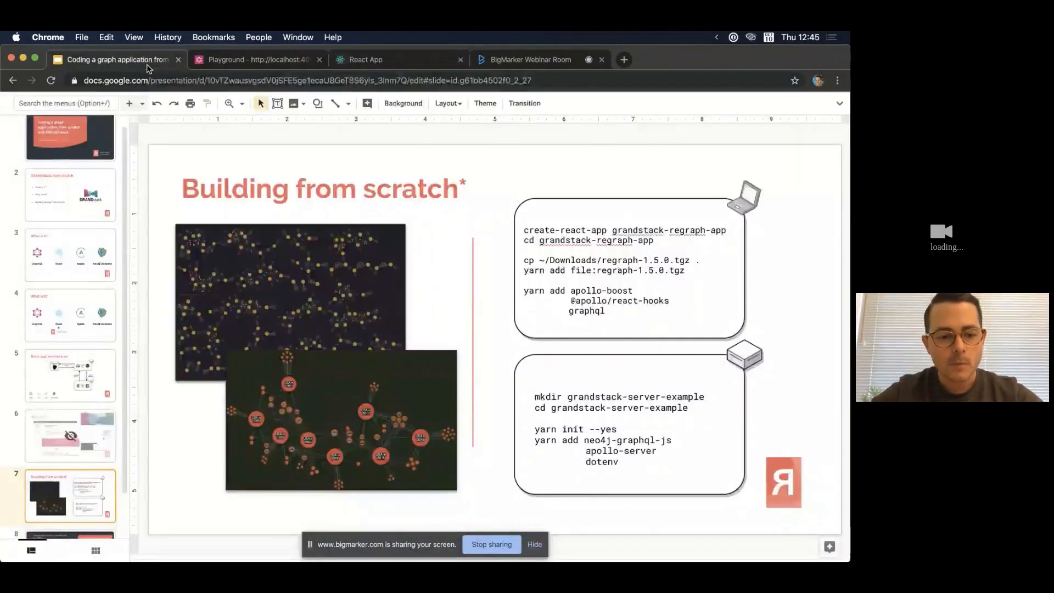
Show the closing Thank you slide with the quiz questions, then return to the BigMarker webinar room.
left_click(71, 507)
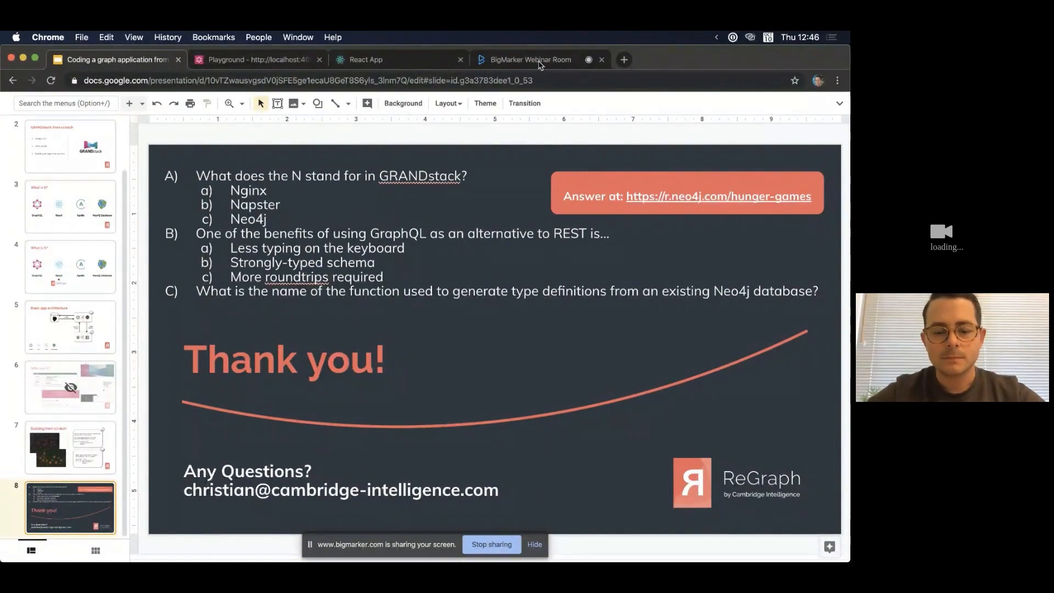
left_click(529, 59)
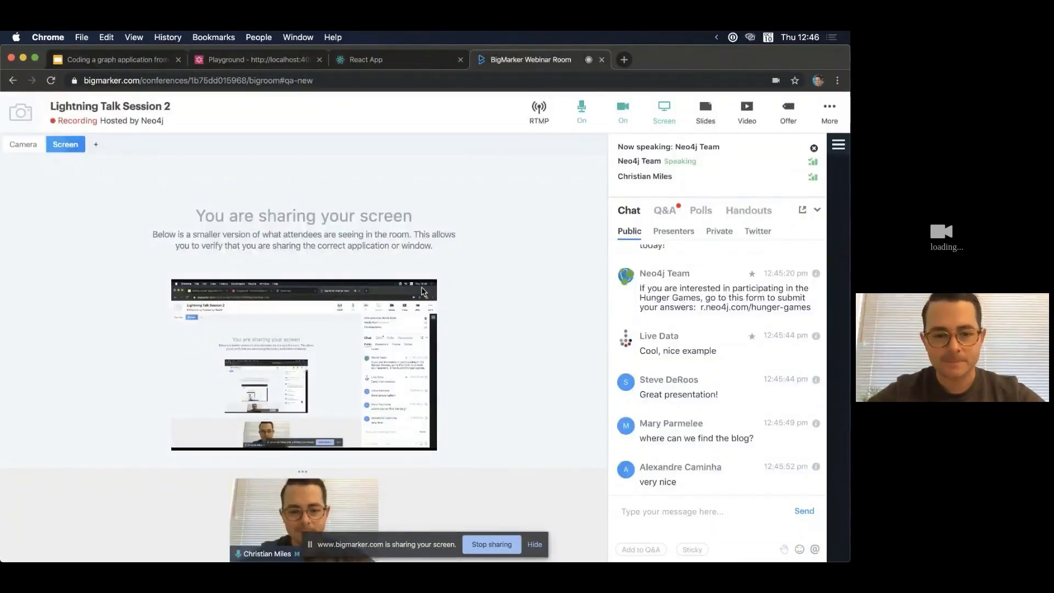